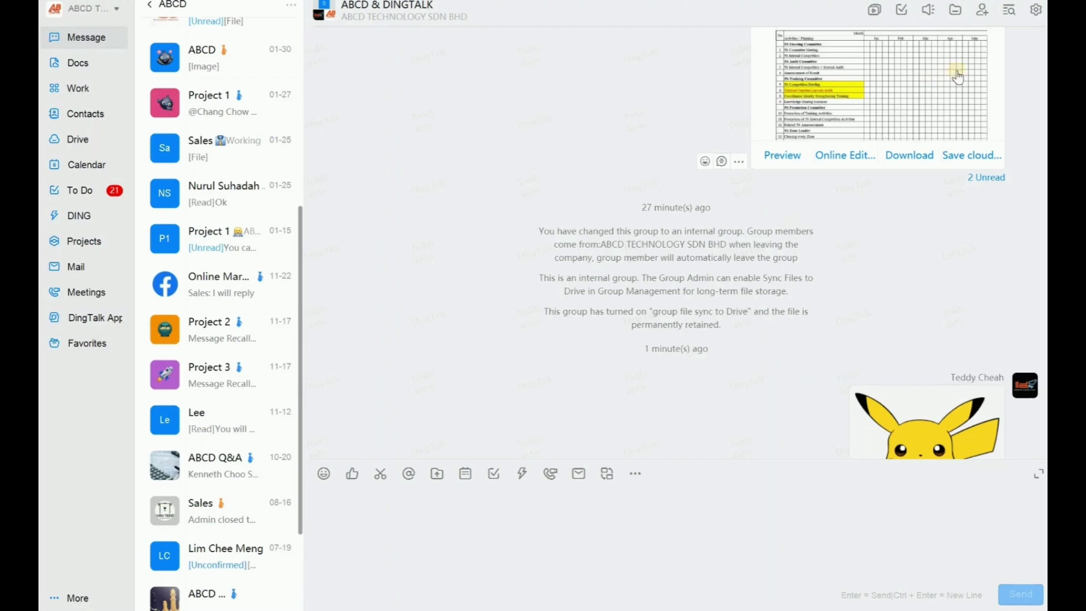
mouse_move(955, 11)
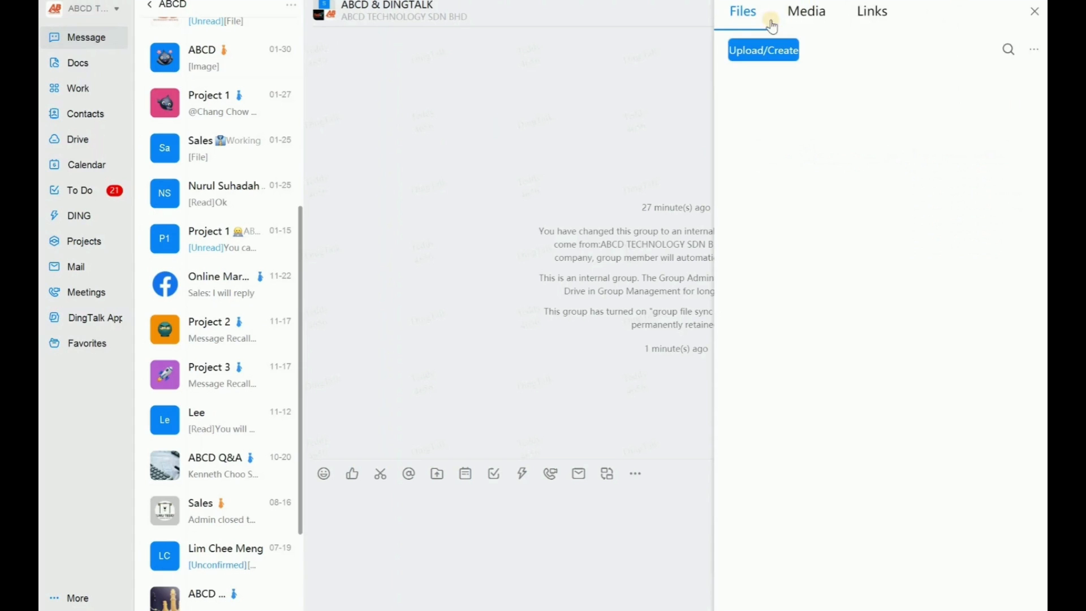
View this week's group images (Pikachu picture and red greeting card) under Files > Media.
click(742, 11)
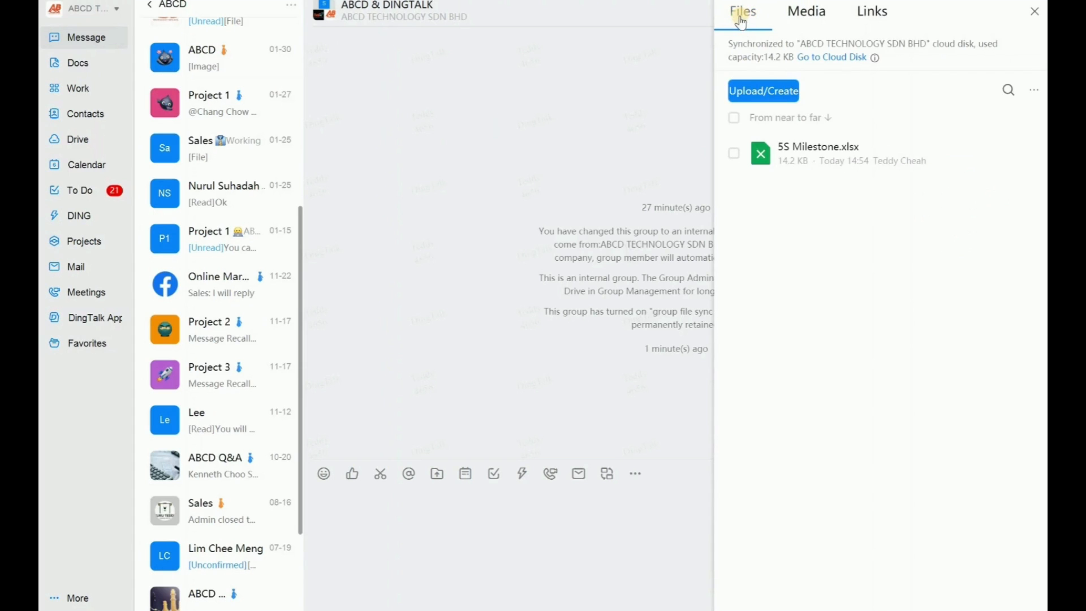
mouse_move(750, 19)
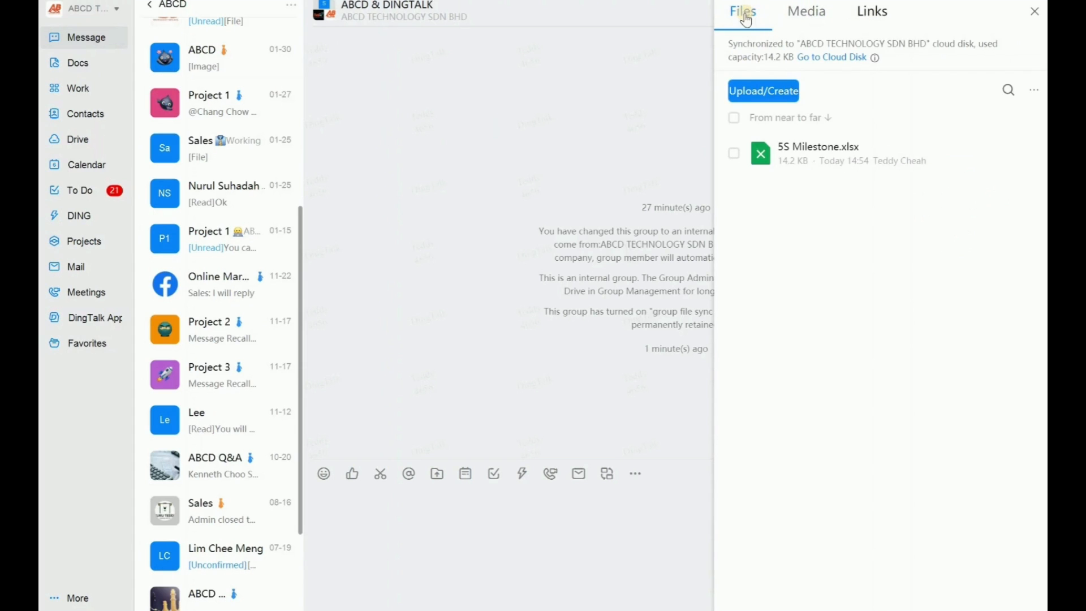
click(806, 11)
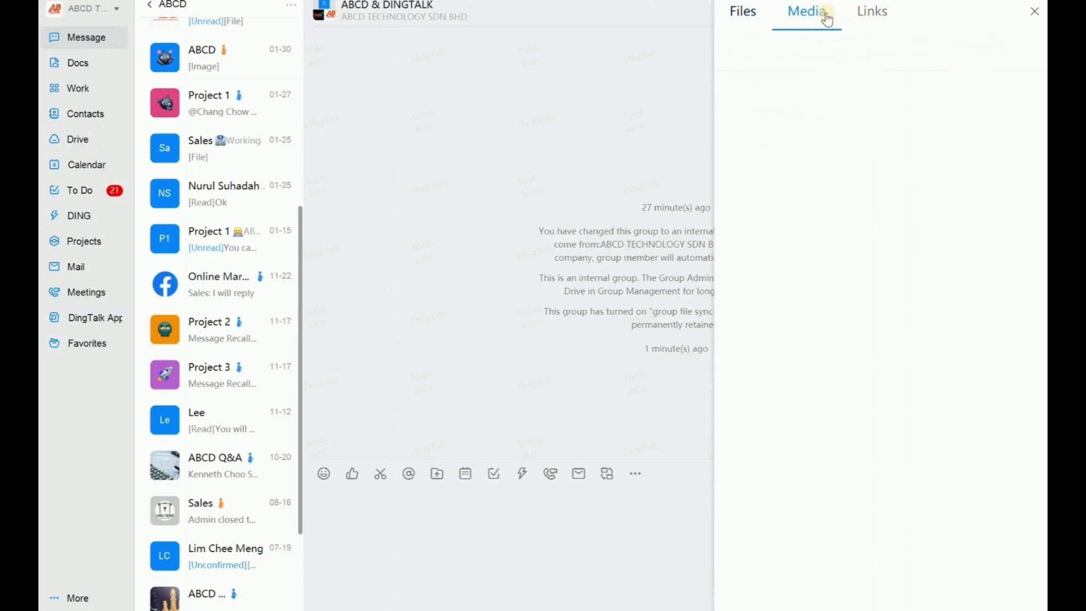
click(806, 11)
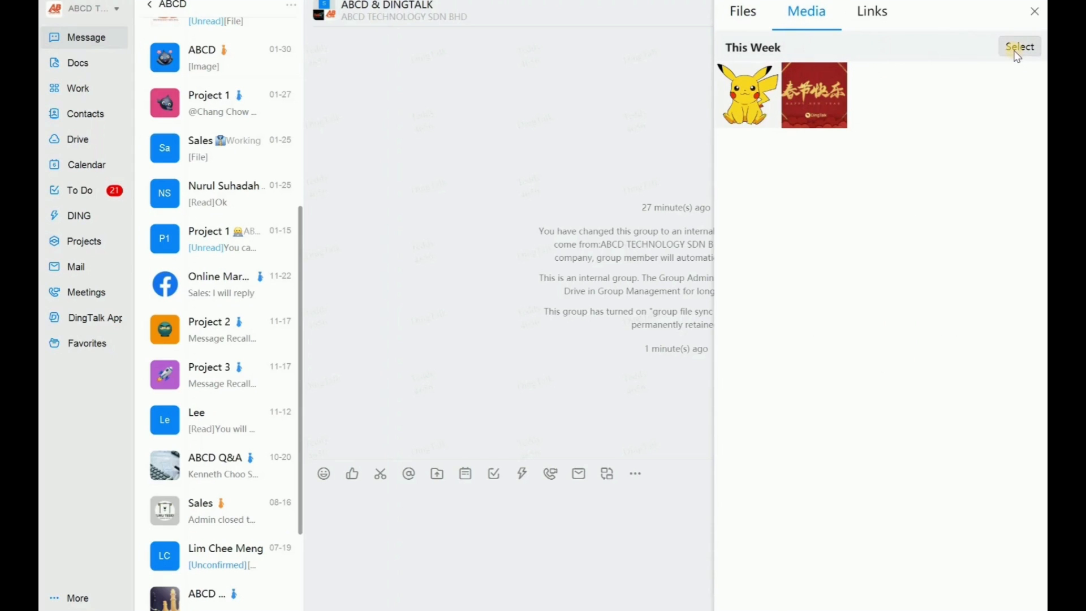
Select the Pikachu and red greeting card images for saving to cloud storage.
click(1021, 46)
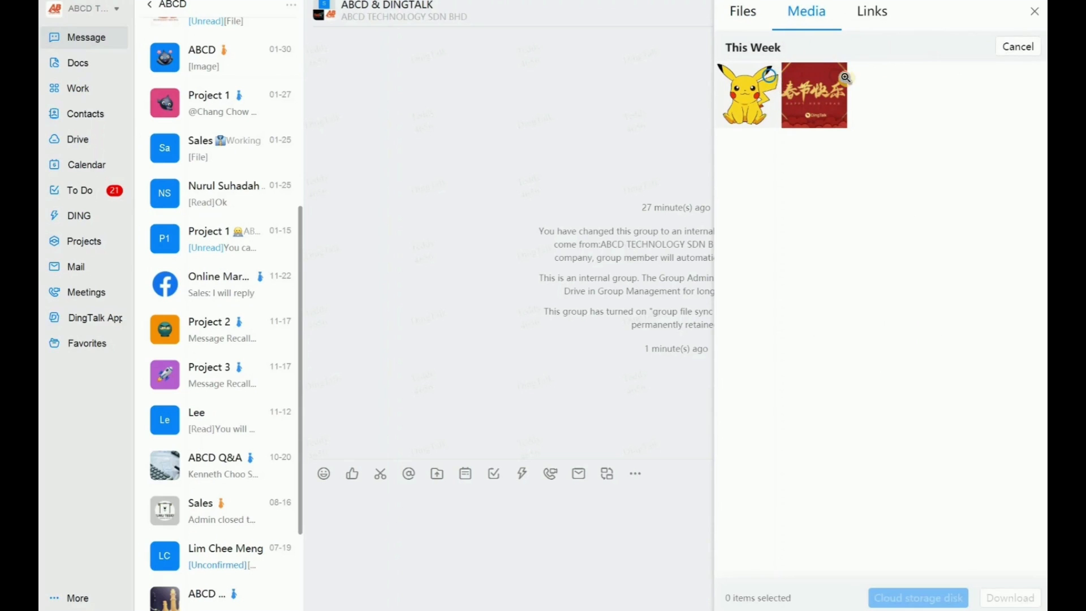
click(814, 94)
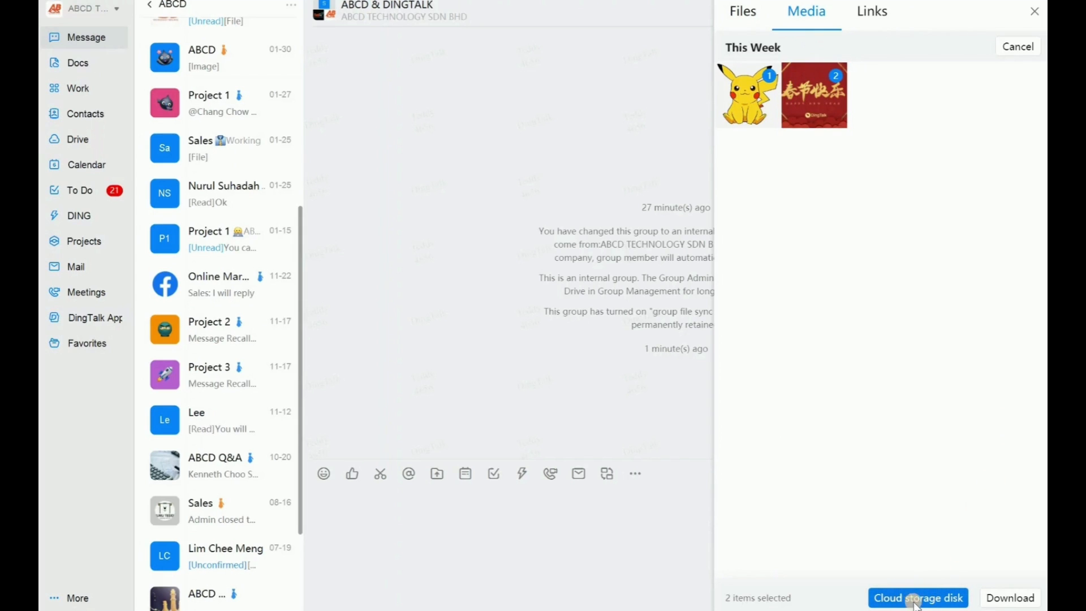
click(917, 598)
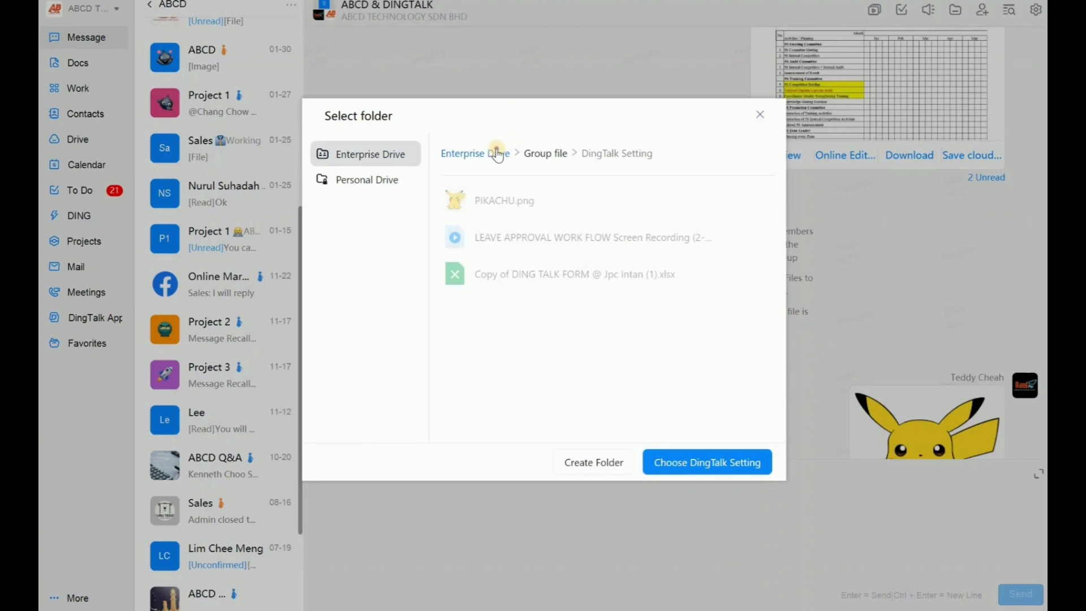
Save the images to Enterprise Drive > ABCD TECHNOLOGY SDN BHD > Group file > ABCD & DINGTALK.
click(475, 154)
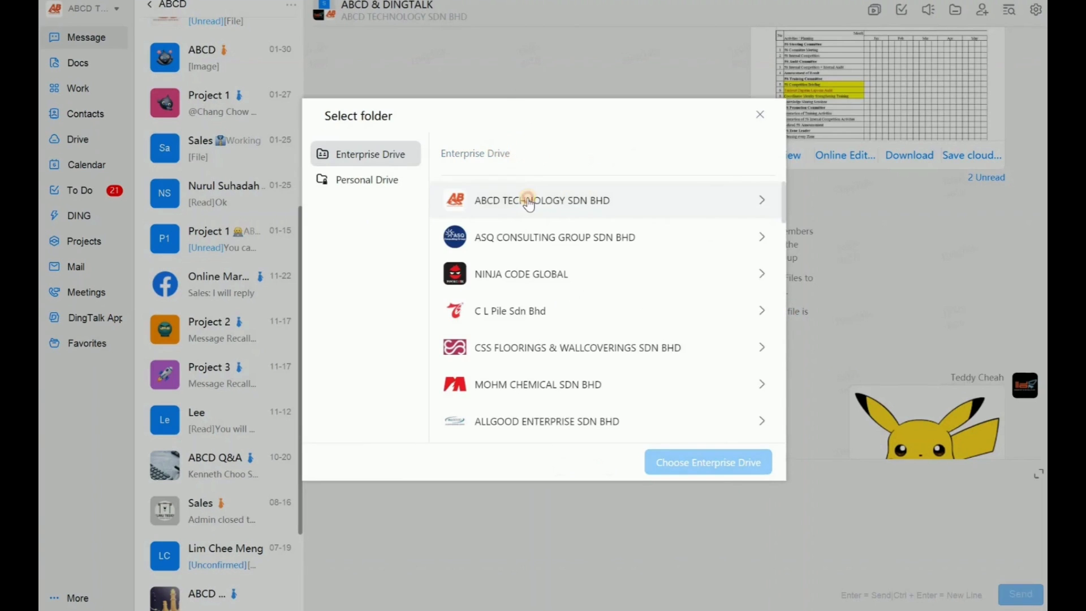
click(529, 200)
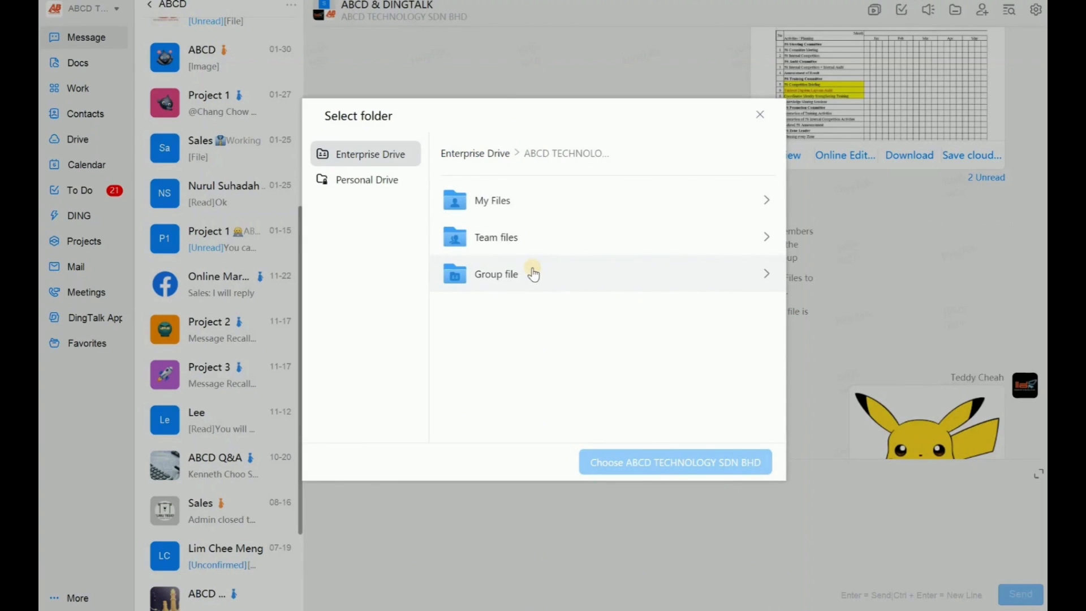
click(496, 274)
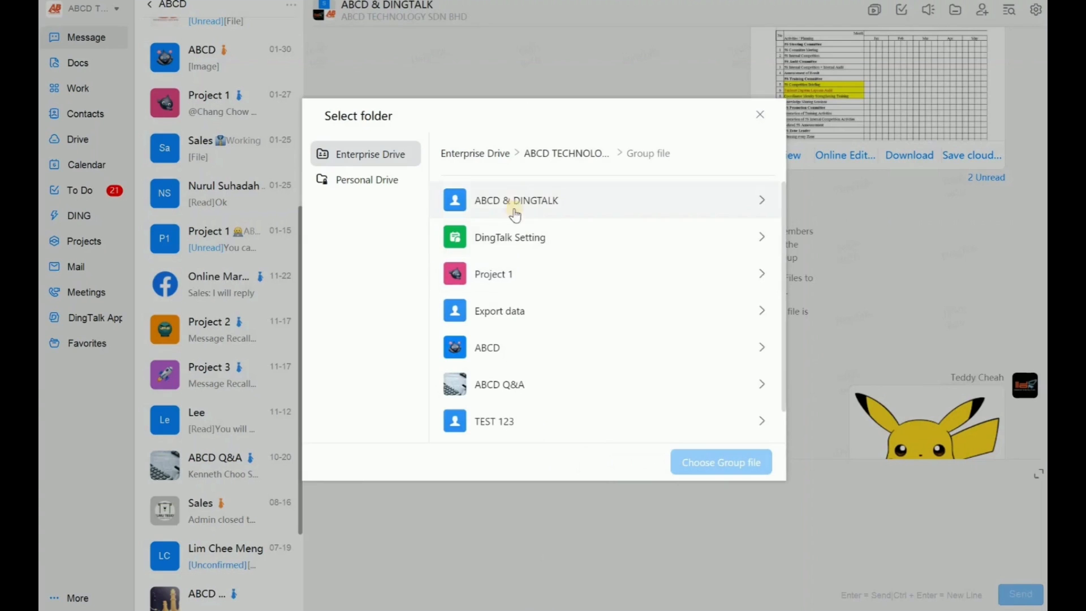
mouse_move(398, 123)
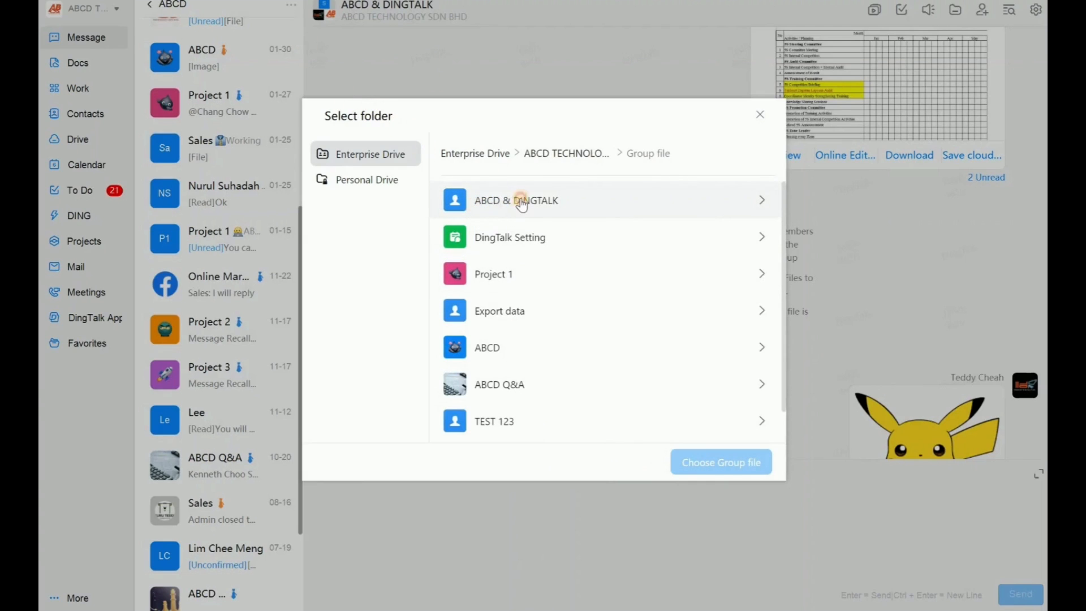
click(522, 200)
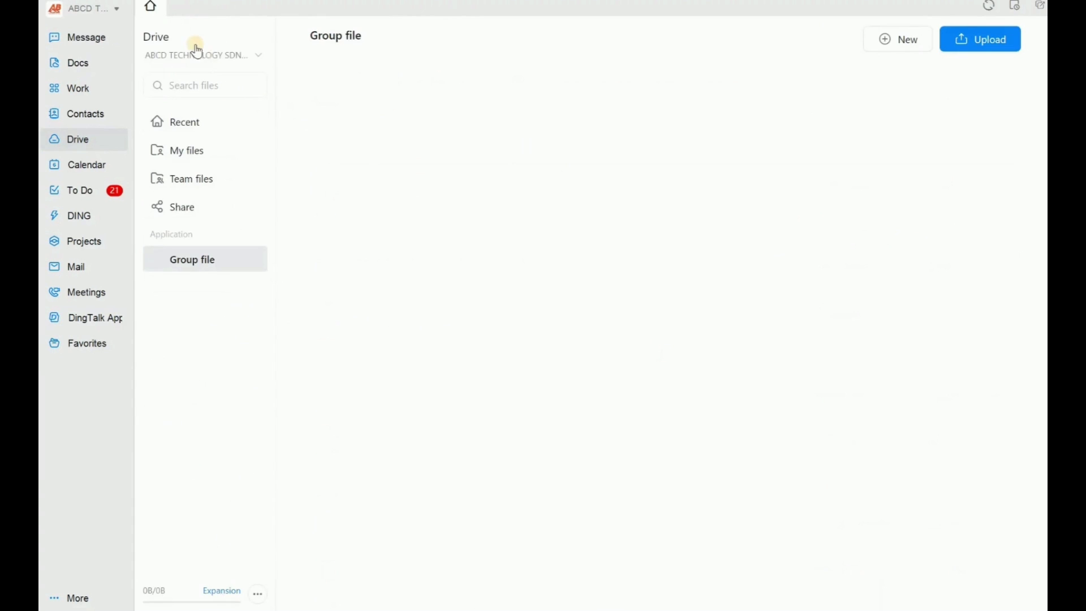
Open Group file > ABCD & DINGTALK to see PIKACHU.png, the other image and 5S Milestone.xlsx.
click(191, 259)
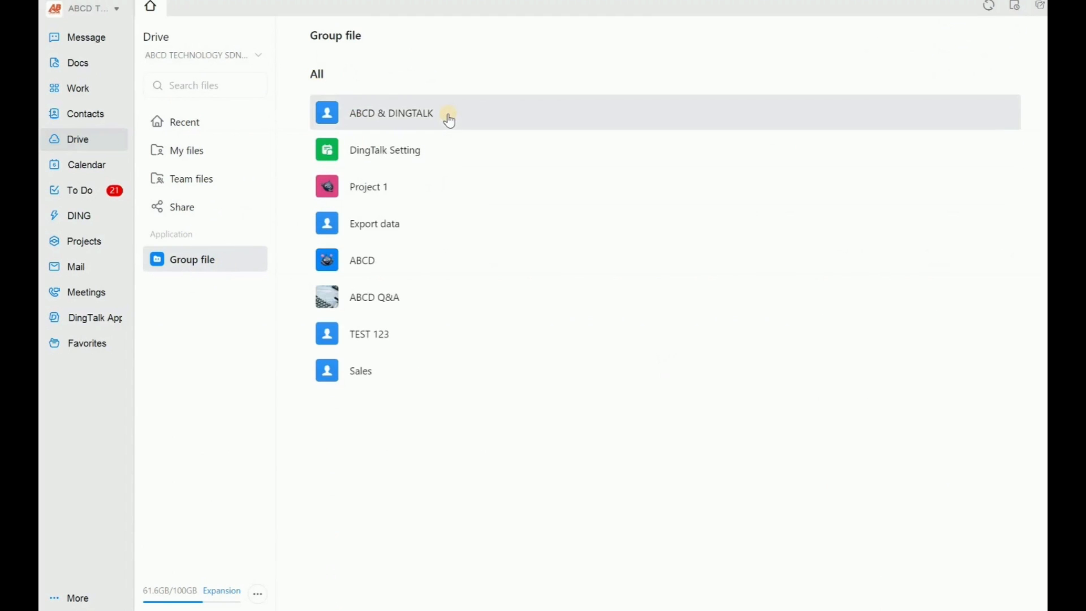
click(390, 113)
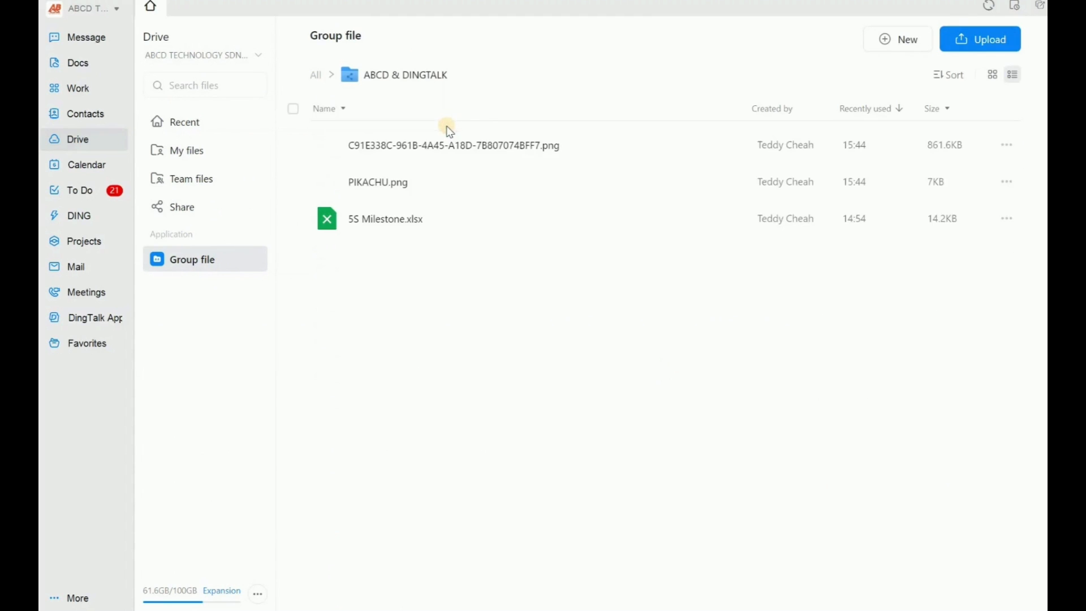
mouse_move(382, 165)
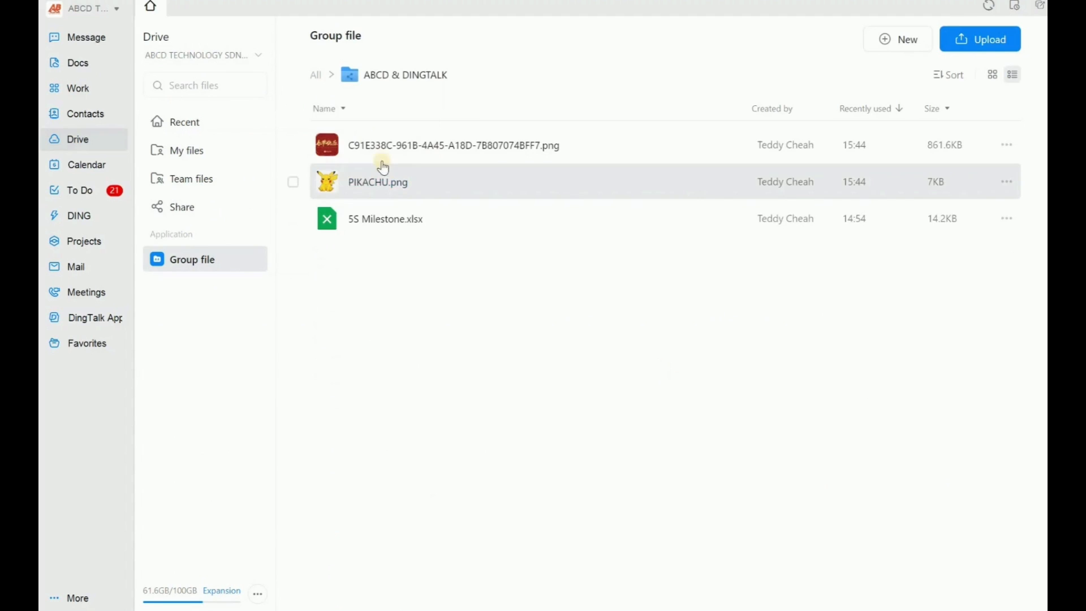
mouse_move(435, 178)
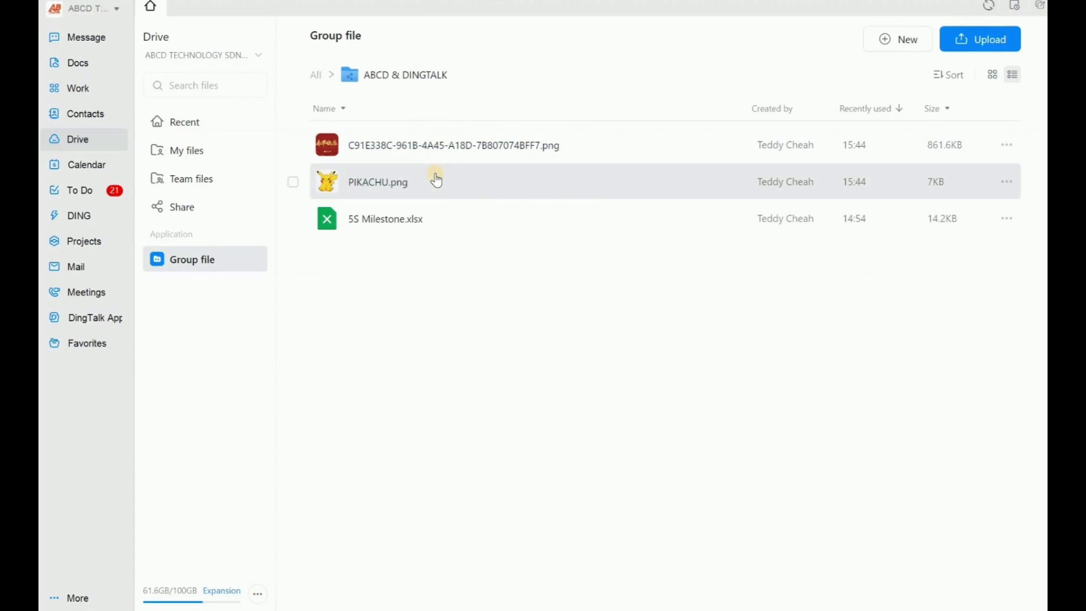
mouse_move(461, 195)
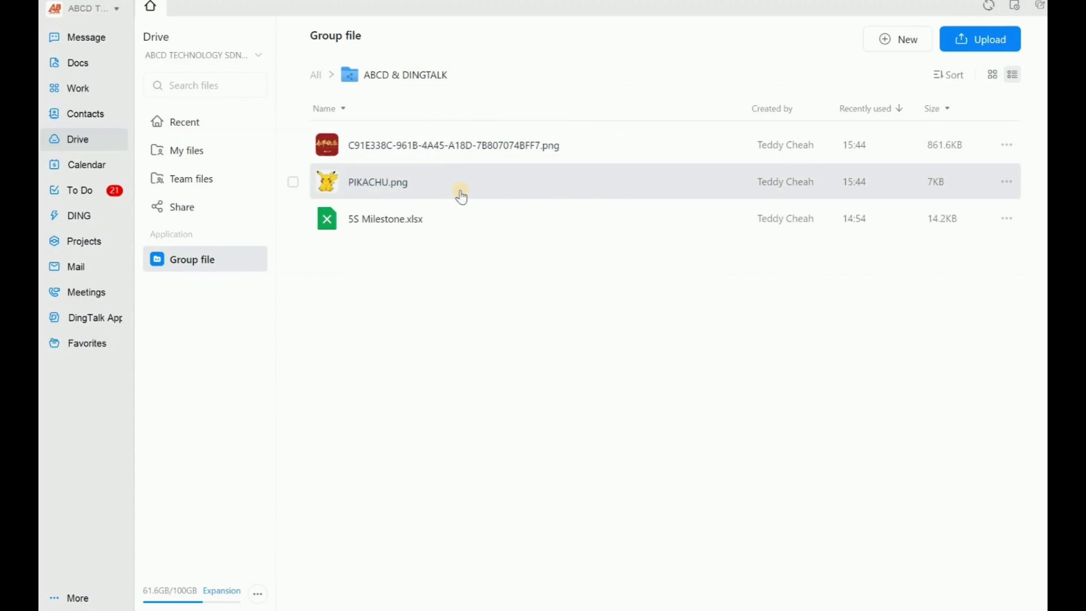